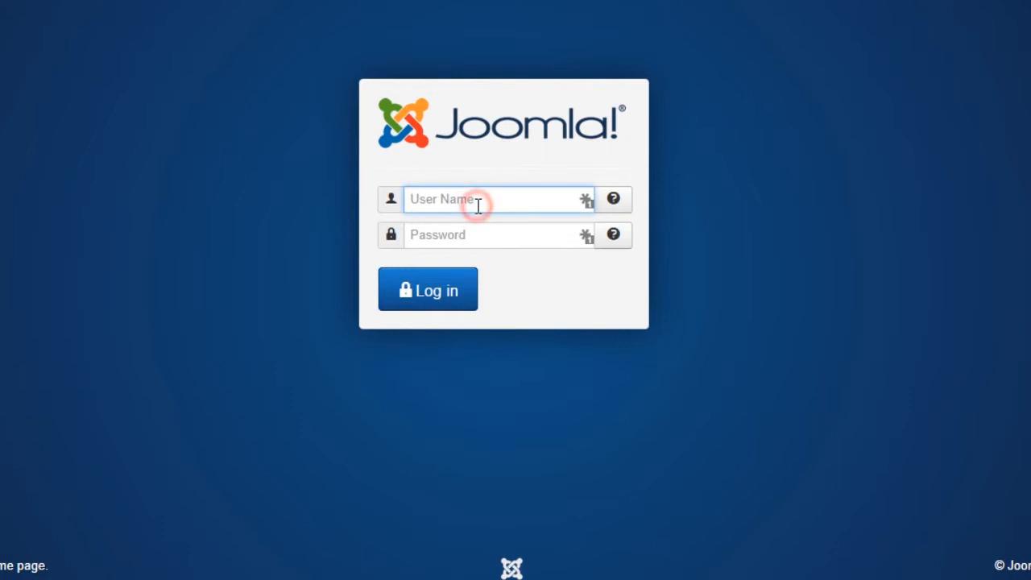
Step: Log in to the administrator back end as 'admin' and reach the Control Panel
{"action": "type", "text": "admin"}
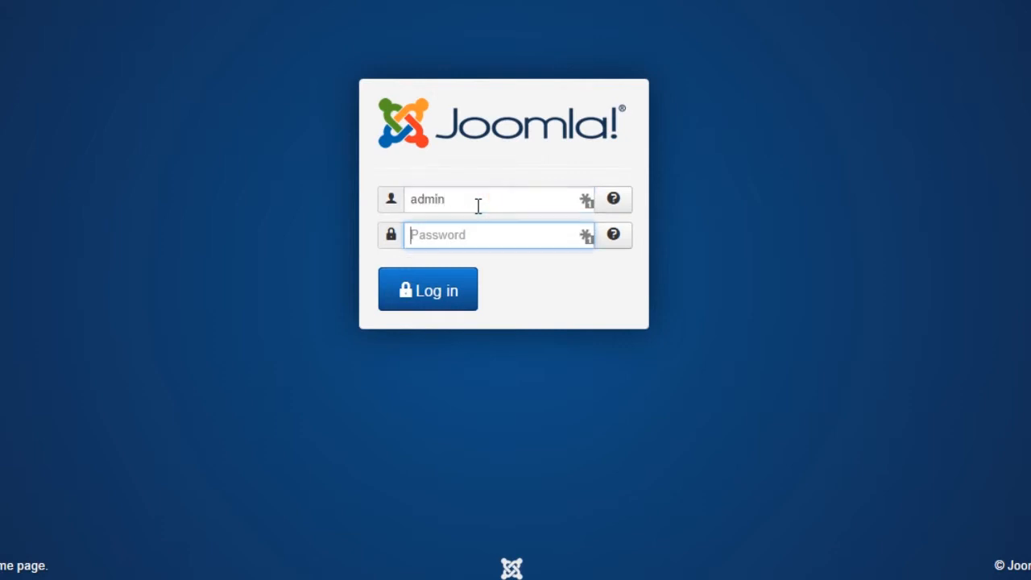
{"action": "type", "text": "password"}
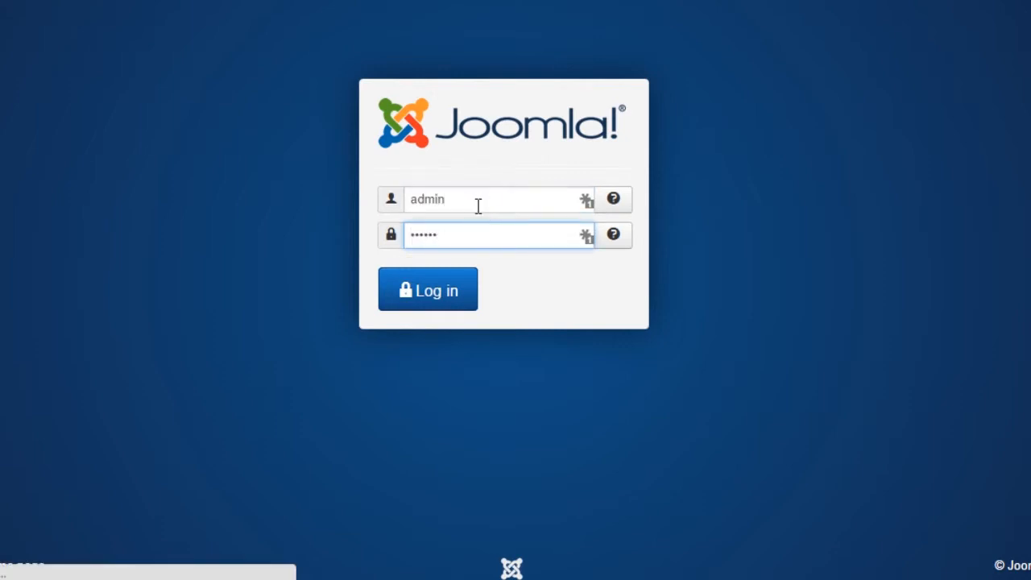
{"action": "left_click", "coordinate": [428, 289]}
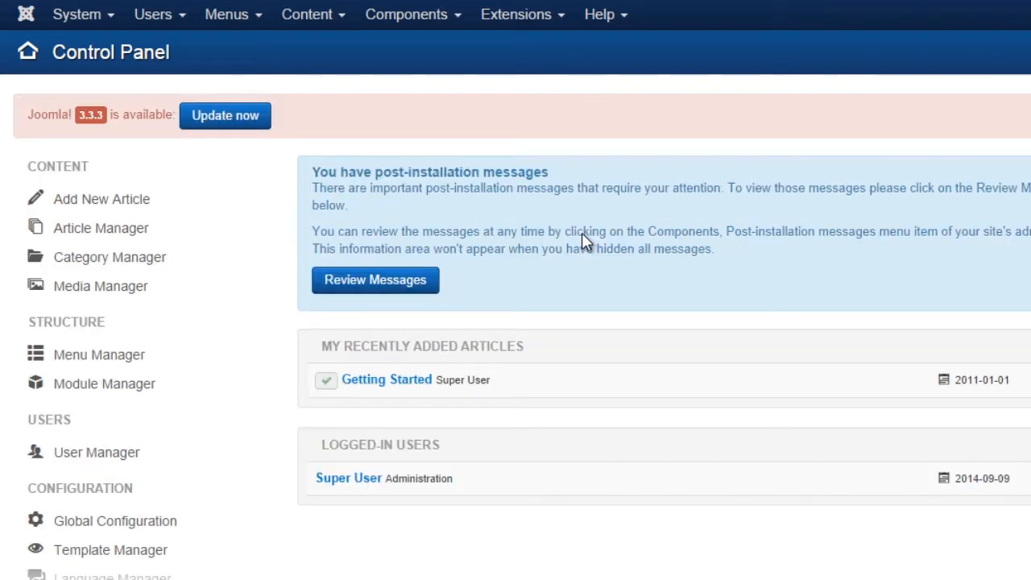
{"action": "mouse_move", "coordinate": [574, 234]}
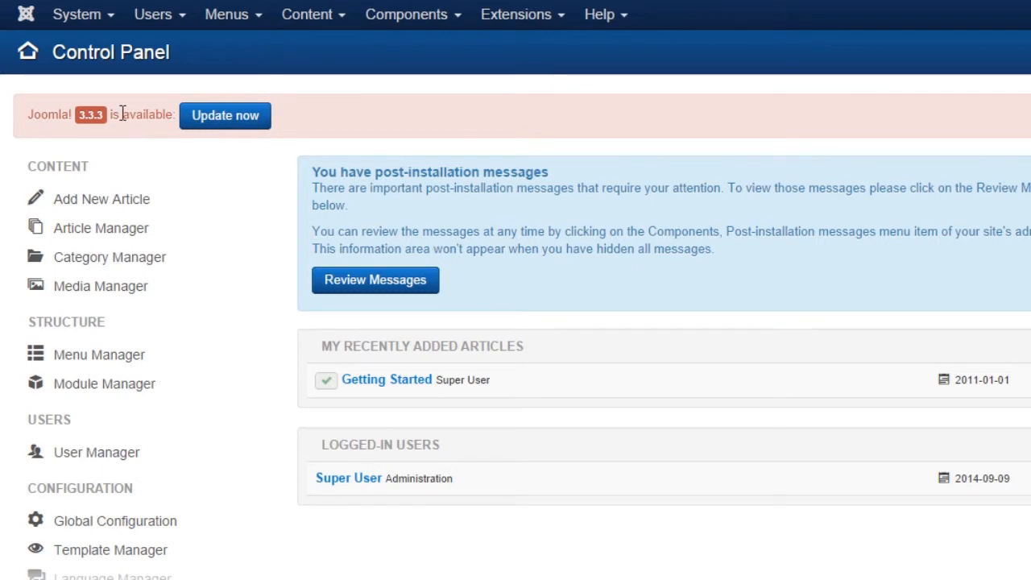
{"action": "mouse_move", "coordinate": [225, 115]}
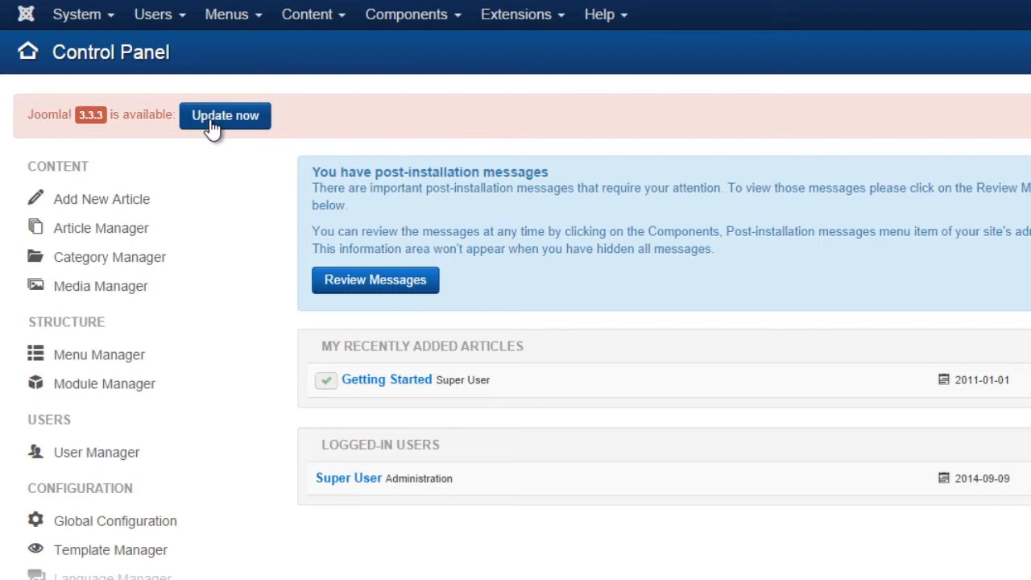
{"action": "mouse_move", "coordinate": [406, 14]}
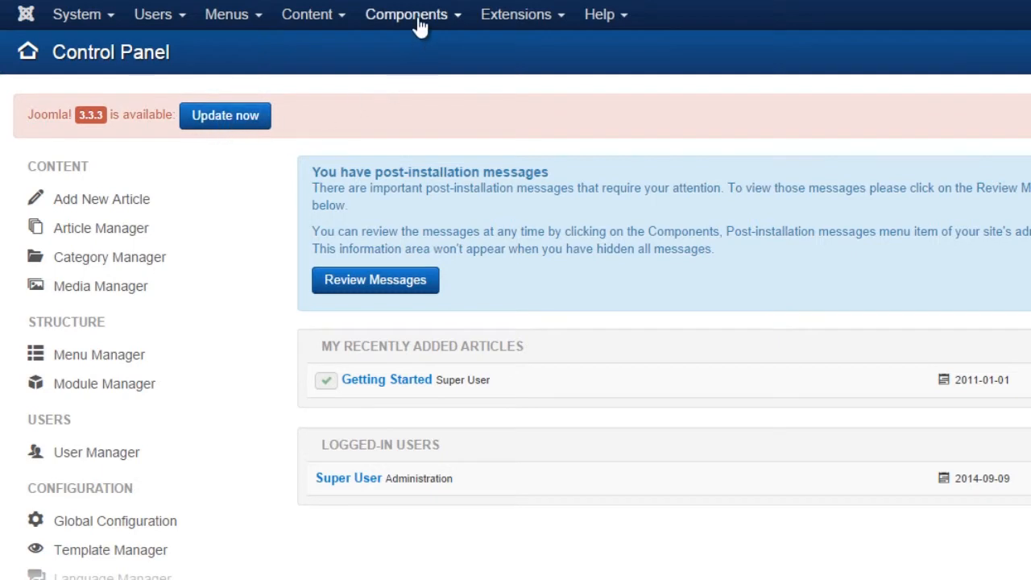
Step: Reach the Joomla! Update page via Components and bring up its Options with the update-server choices
{"action": "left_click", "coordinate": [406, 14]}
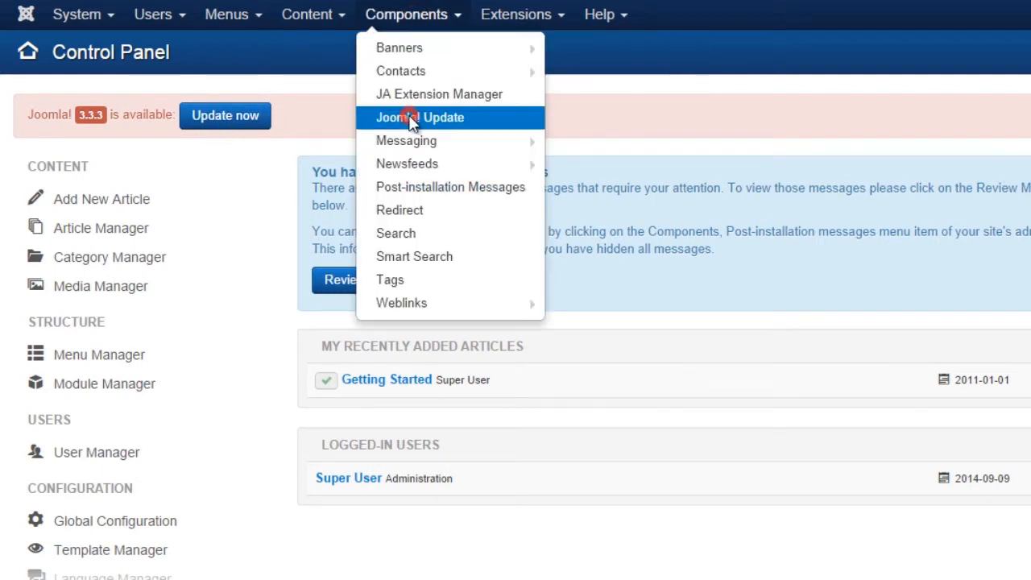
{"action": "left_click", "coordinate": [419, 117]}
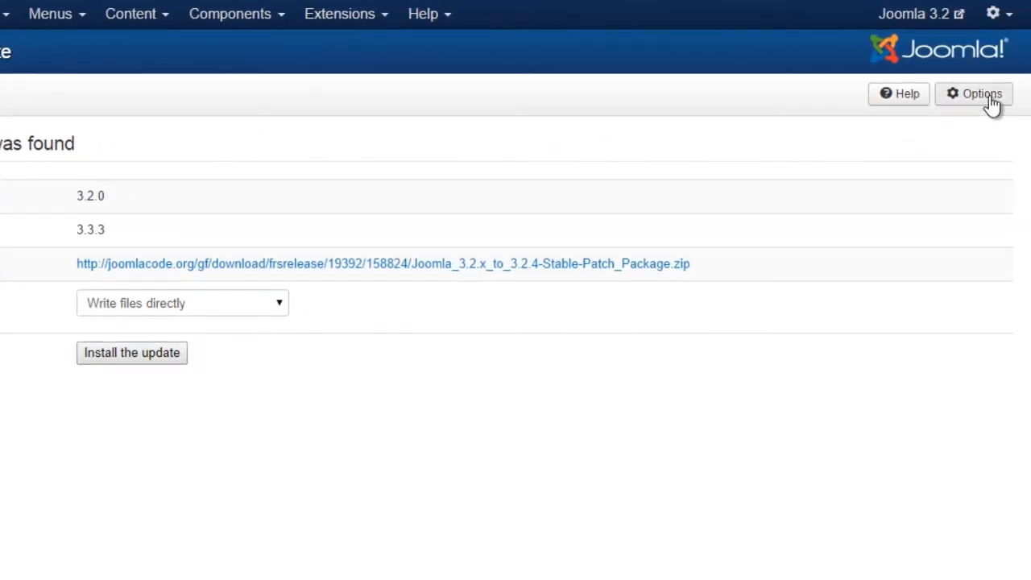
{"action": "left_click", "coordinate": [973, 93]}
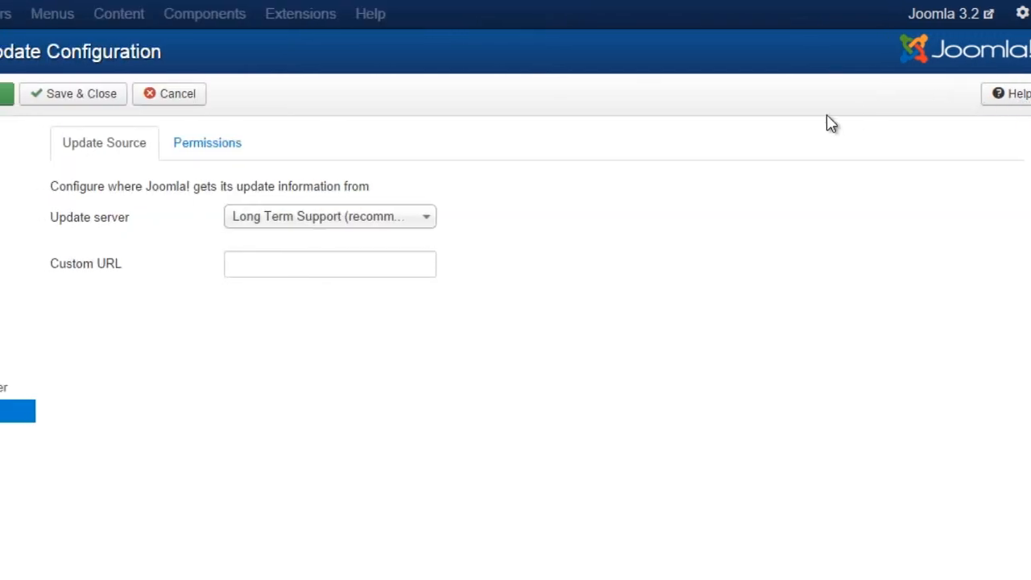
{"action": "left_click", "coordinate": [329, 216]}
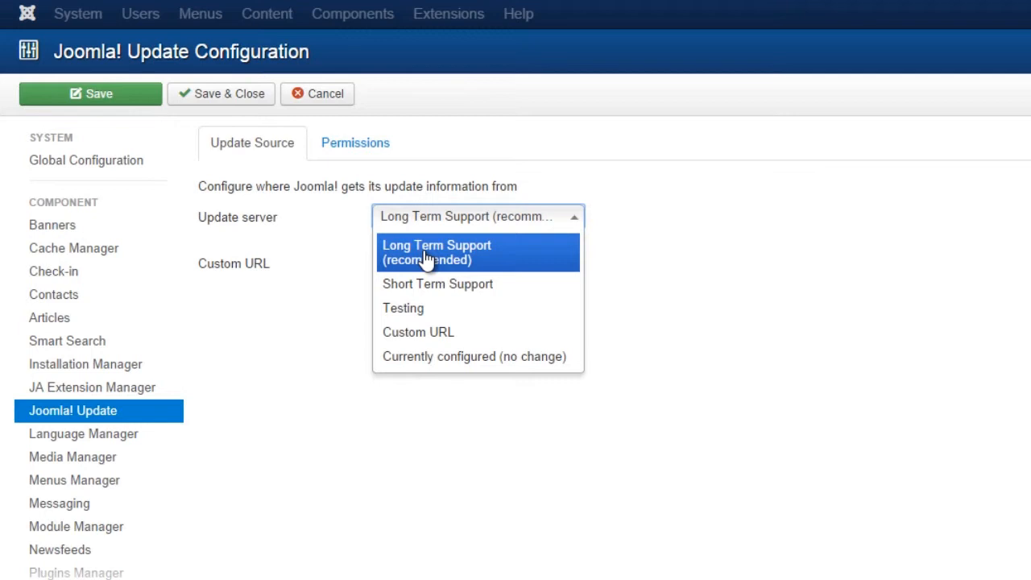
Step: Keep Long Term Support as update server, review Permissions, and Save & Close to show 3.3.3 available
{"action": "left_click", "coordinate": [437, 252]}
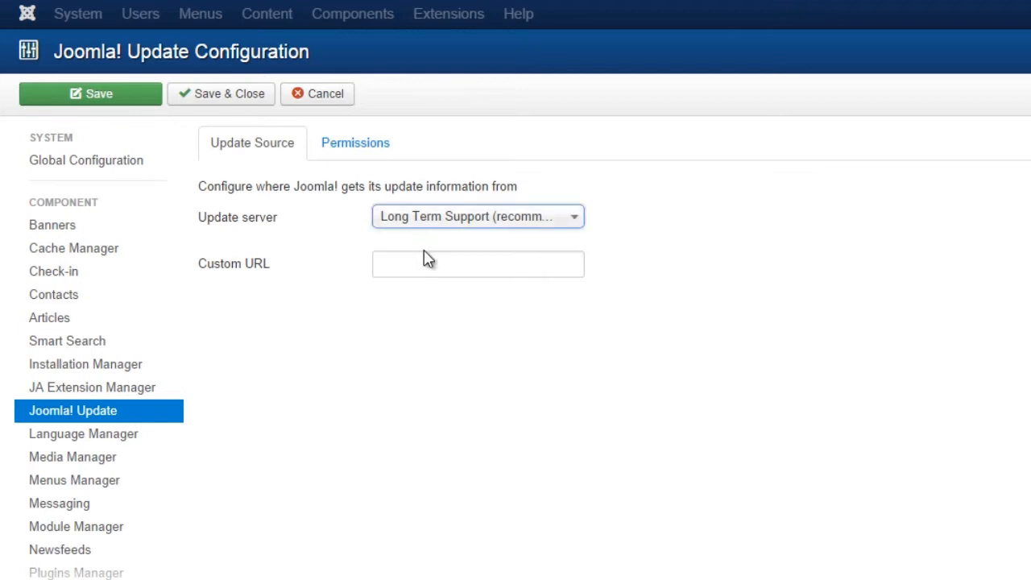
{"action": "left_click", "coordinate": [478, 263]}
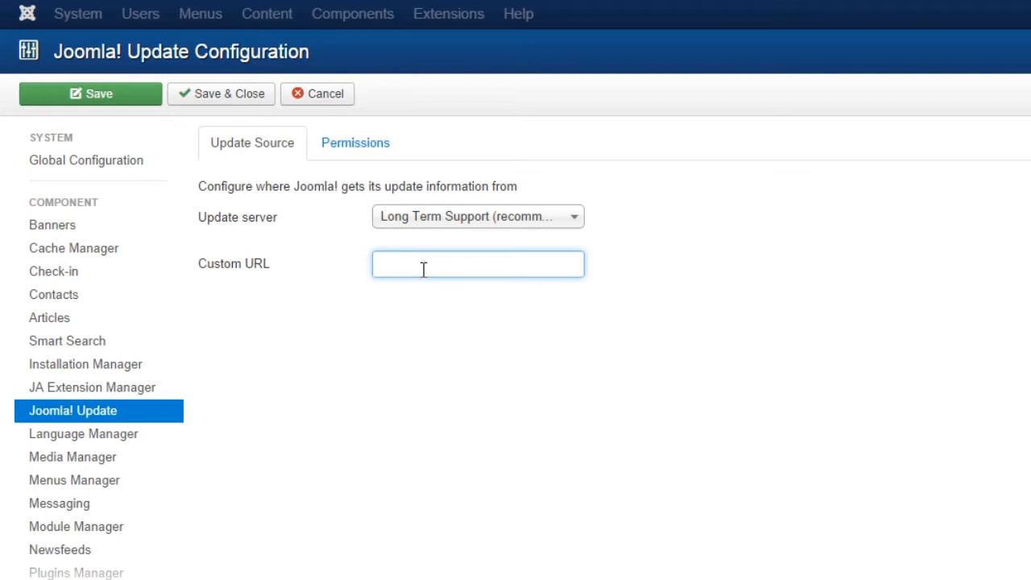
{"action": "left_click", "coordinate": [354, 142]}
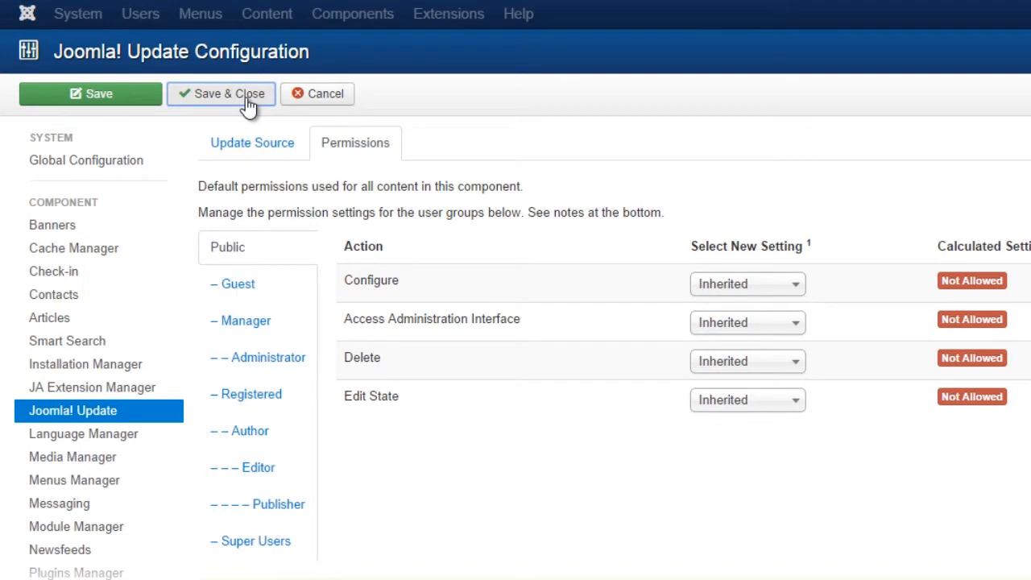
{"action": "left_click", "coordinate": [221, 93]}
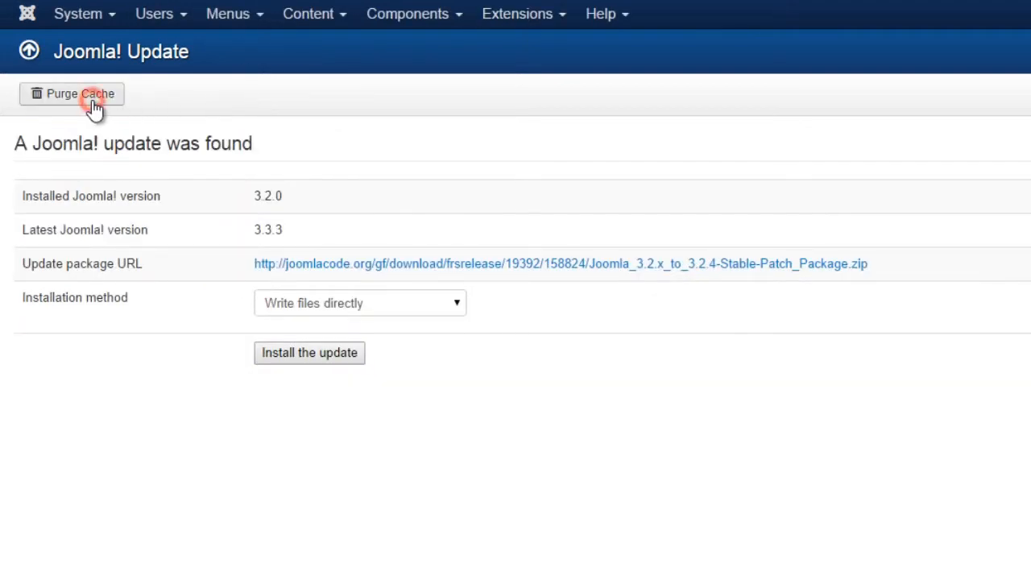
Step: Purge the update cache, keep 'Write files directly', and start installing the 3.3.3 update
{"action": "left_click", "coordinate": [72, 93]}
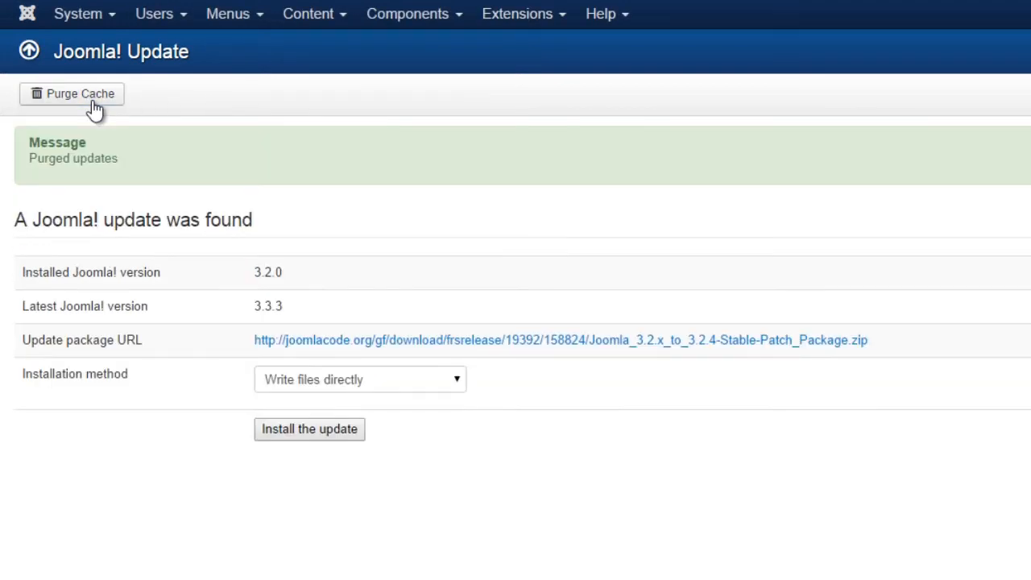
{"action": "mouse_move", "coordinate": [133, 166]}
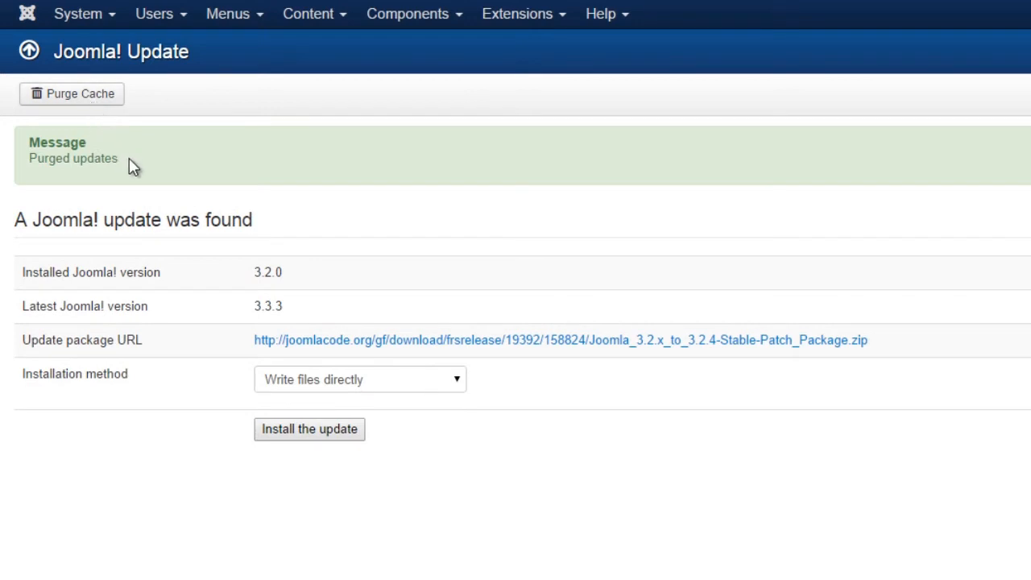
{"action": "left_click", "coordinate": [359, 380]}
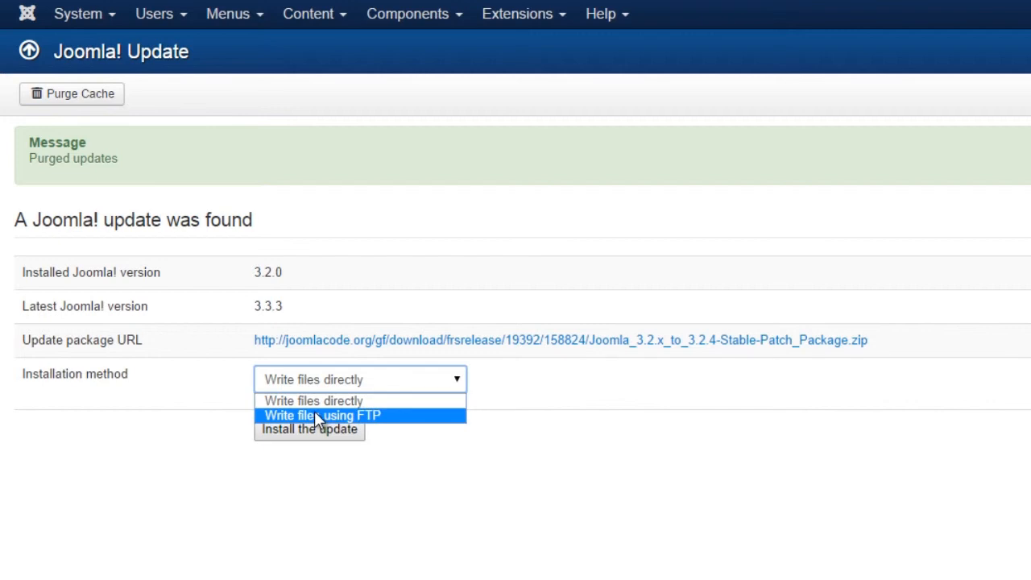
{"action": "left_click", "coordinate": [313, 400]}
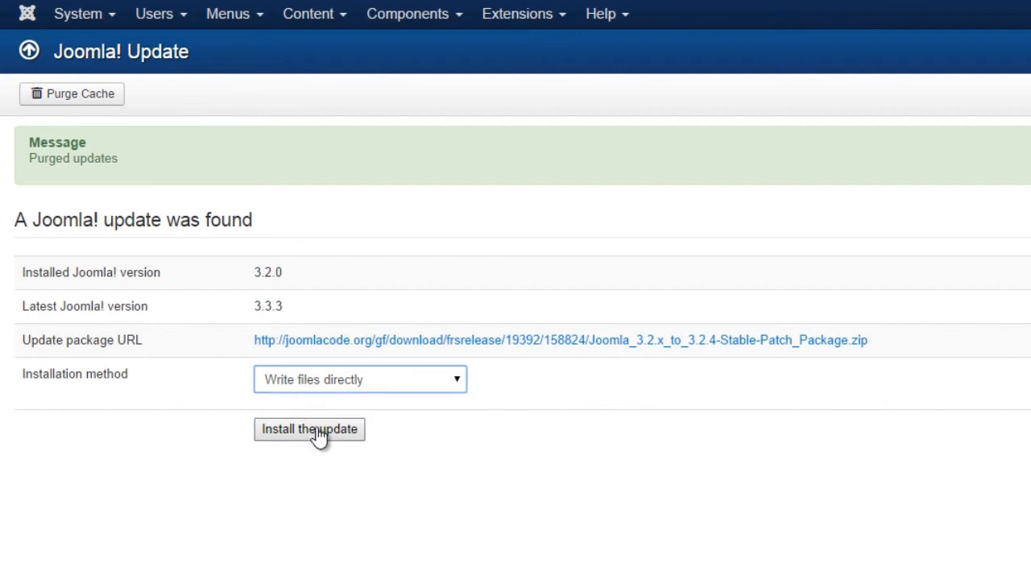
{"action": "left_click", "coordinate": [310, 428]}
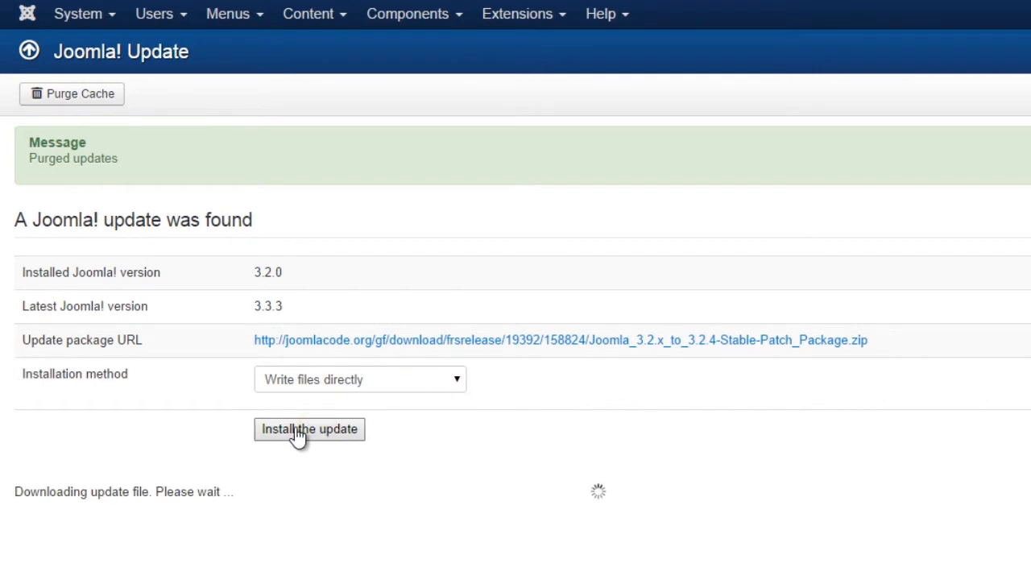
Step: Let the core update to 3.3.3 complete until no updates remain available
{"action": "left_click", "coordinate": [309, 428]}
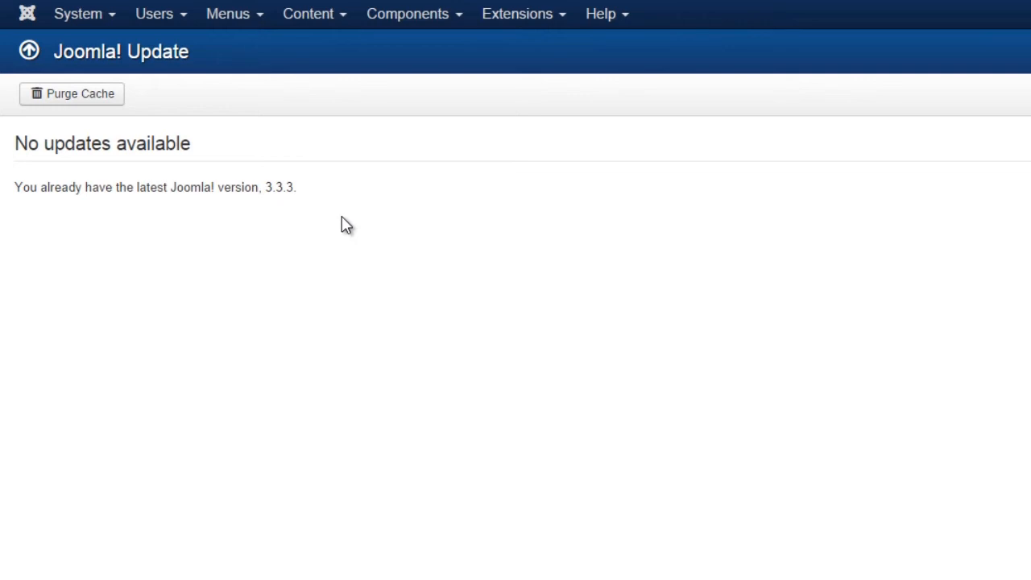
{"action": "mouse_move", "coordinate": [470, 86]}
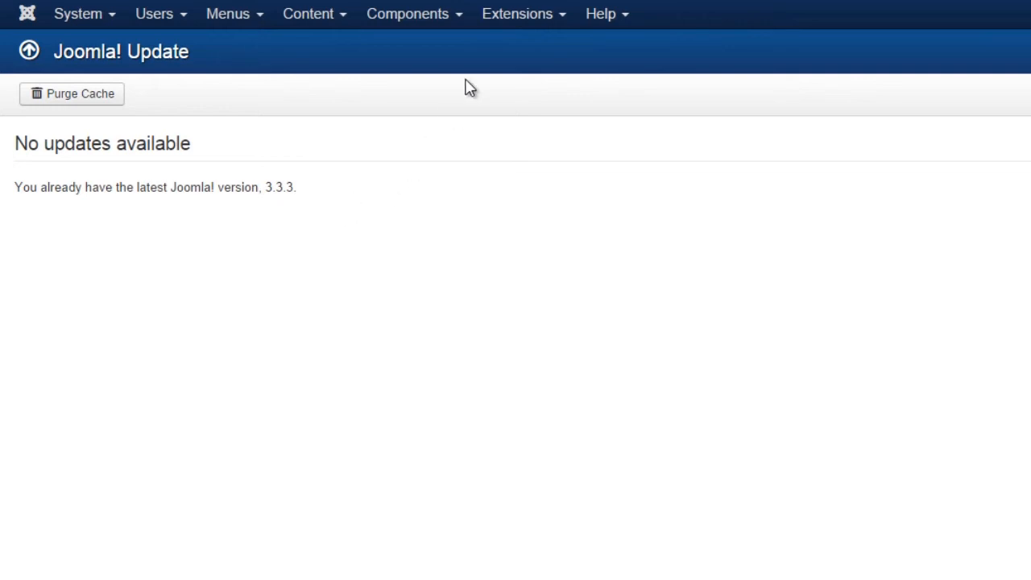
{"action": "left_click", "coordinate": [517, 13]}
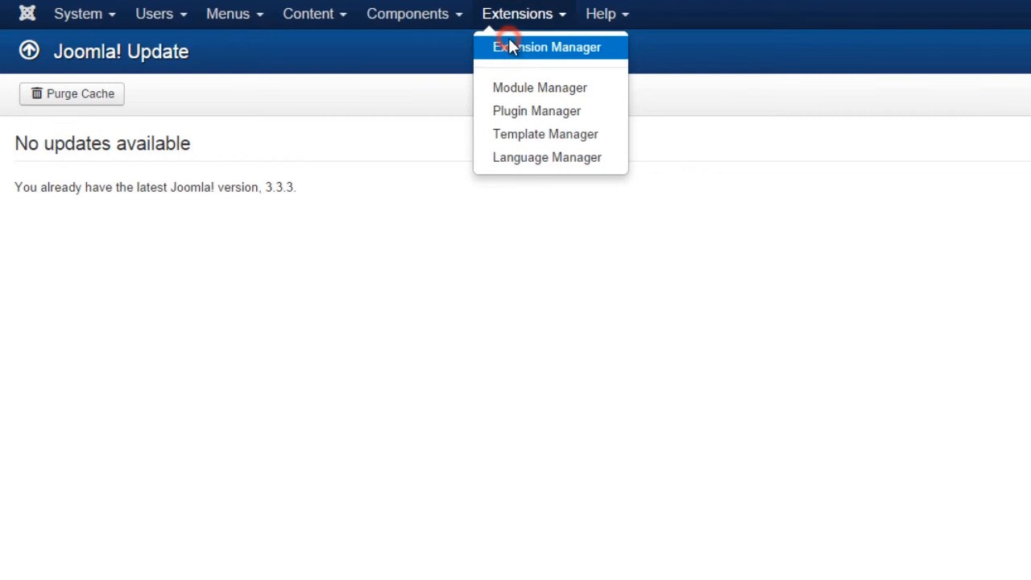
Step: Show the Extension Manager: Update list with JA Extension Manager 2.5.8 and T3 System Plugin 2.3.2
{"action": "left_click", "coordinate": [550, 47]}
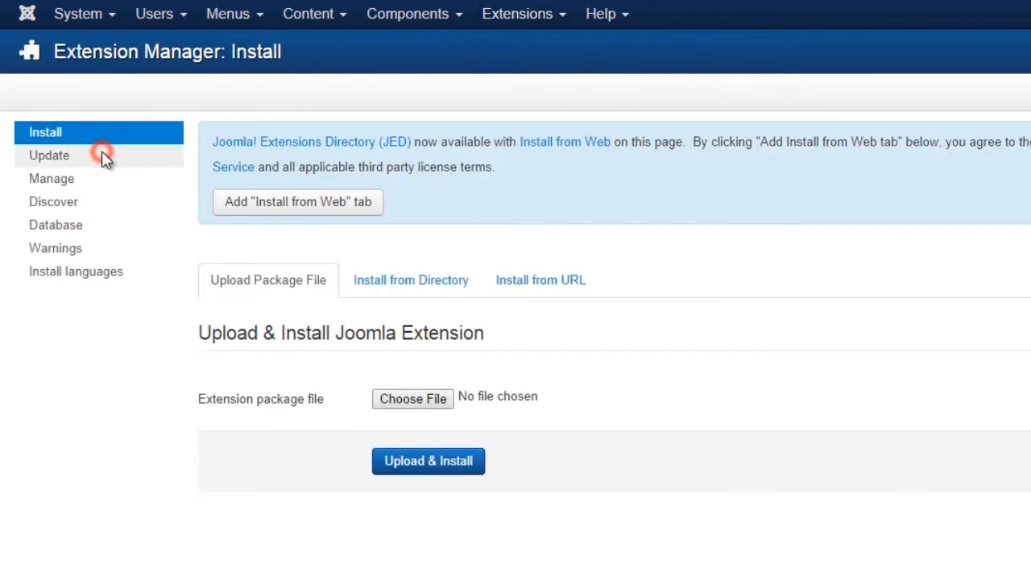
{"action": "left_click", "coordinate": [49, 154]}
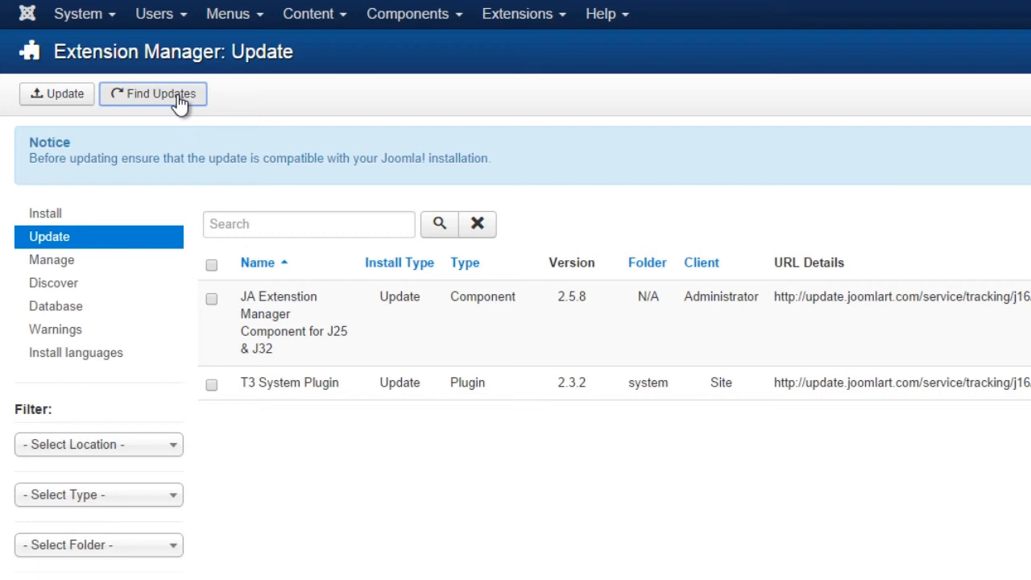
Step: Find Updates, select the JA Extension Manager Component row, and start its update
{"action": "left_click", "coordinate": [153, 94]}
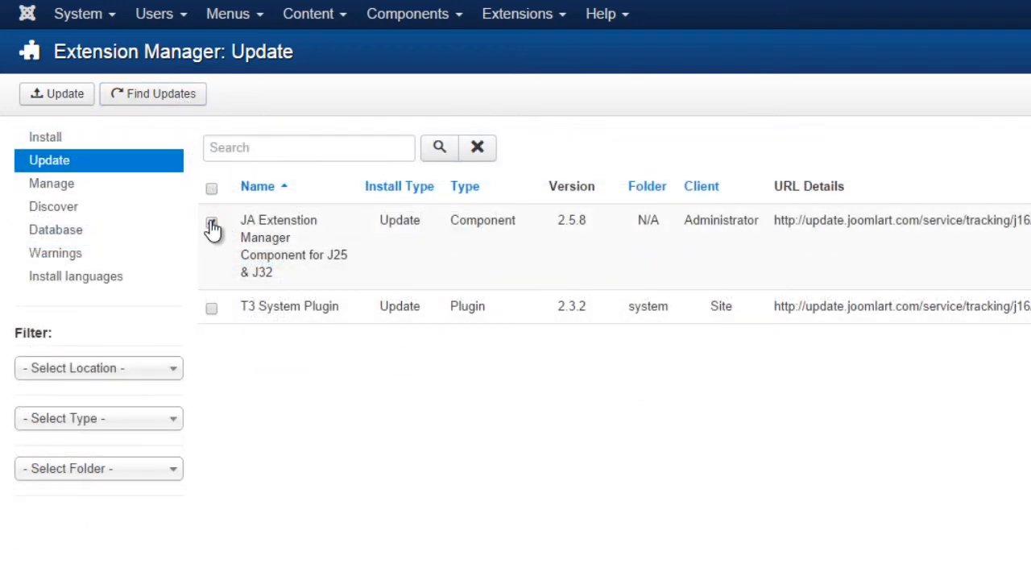
{"action": "left_click", "coordinate": [211, 223]}
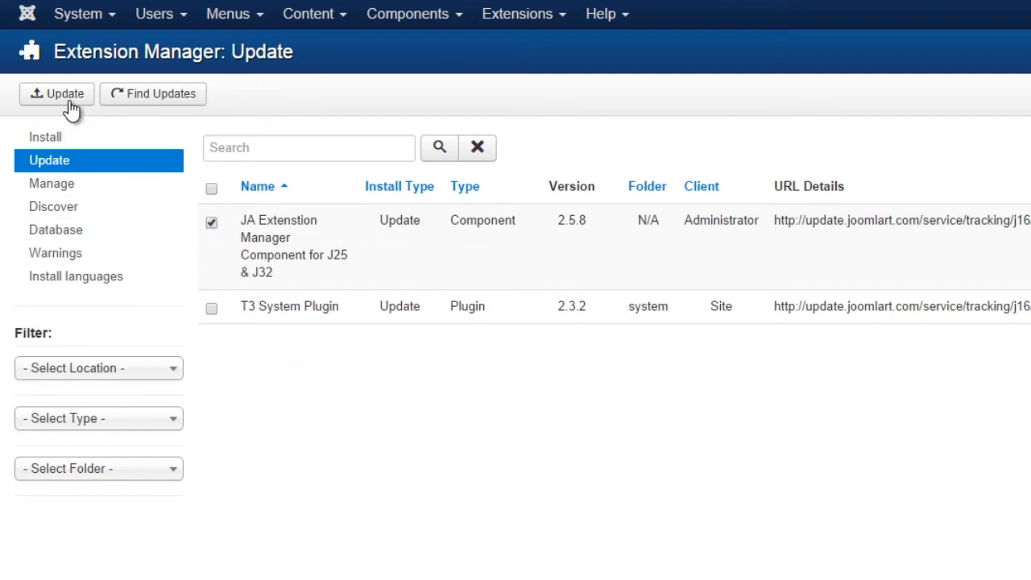
{"action": "left_click", "coordinate": [56, 94]}
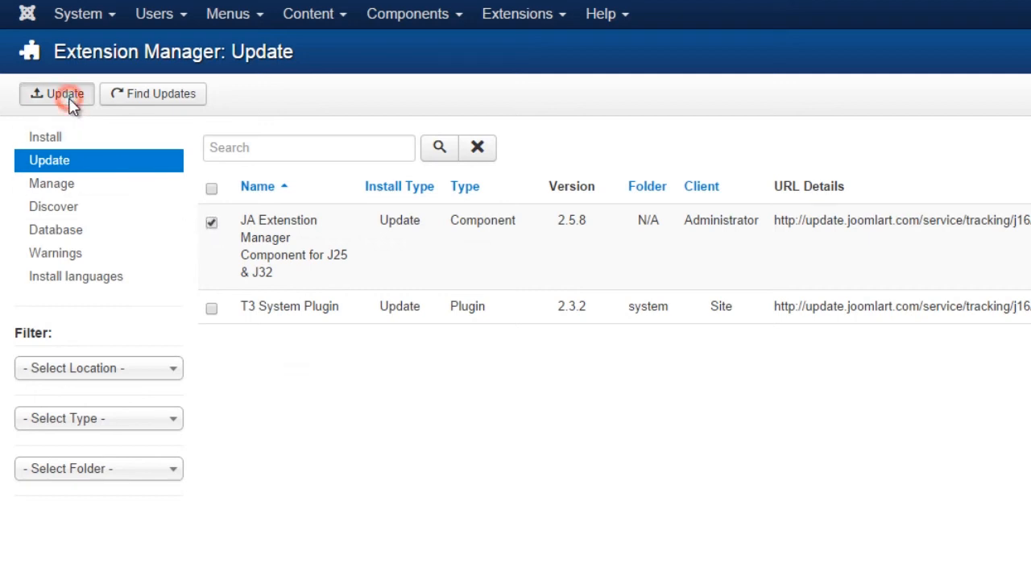